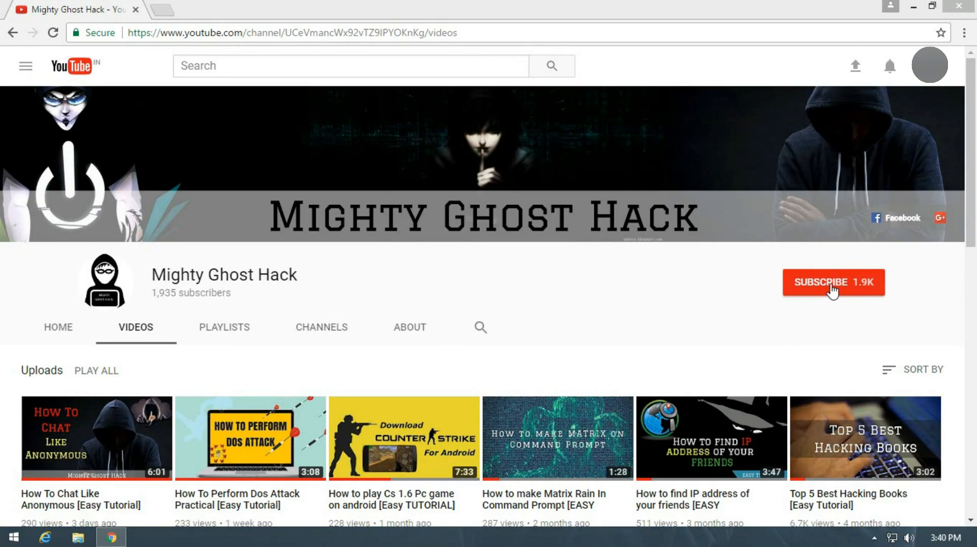
mouse_move(831, 291)
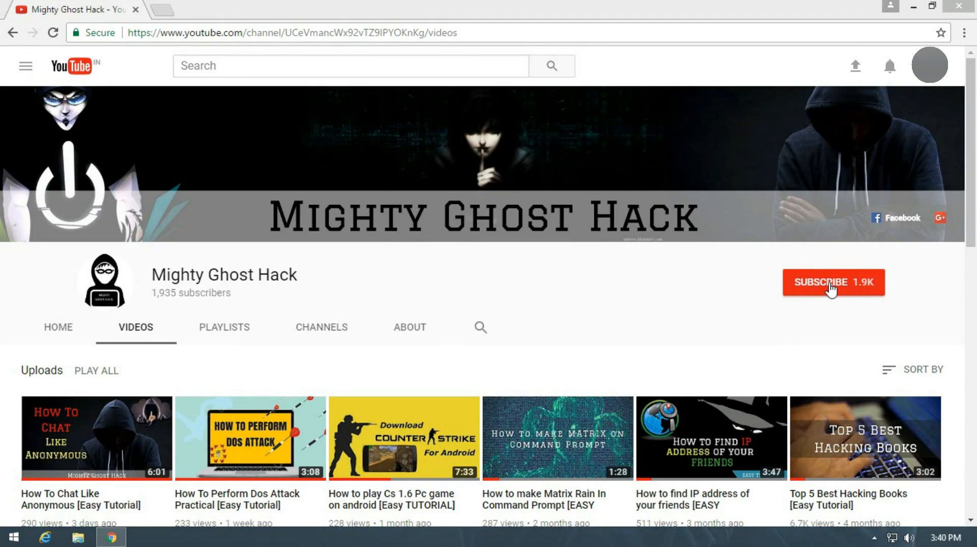
mouse_move(831, 291)
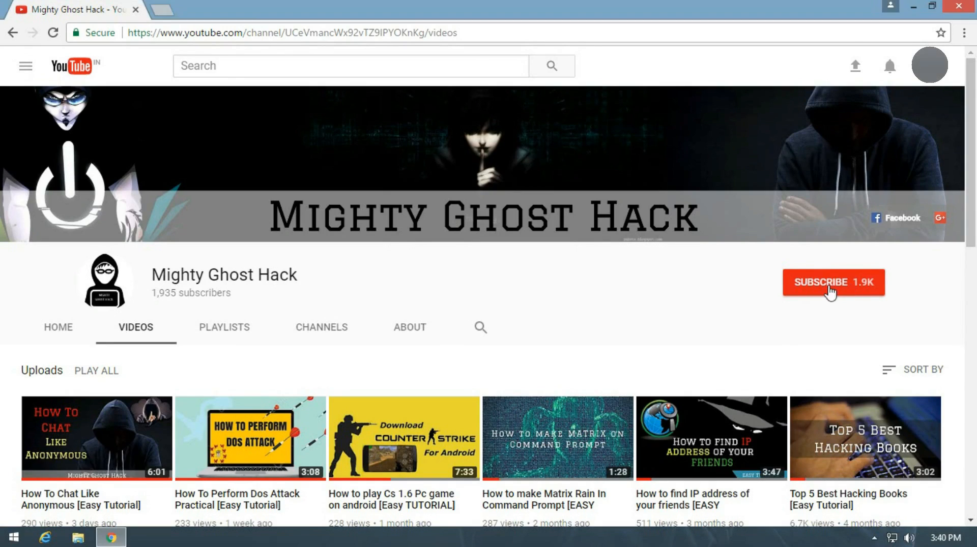
- Subscribe to the Mighty Ghost Hack channel and enable notifications for every new video
left_click(834, 281)
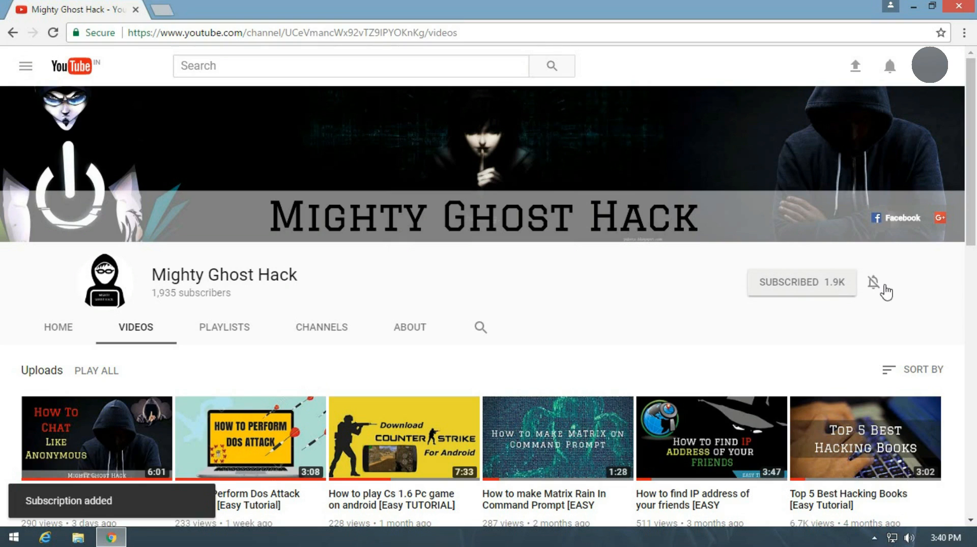
mouse_move(872, 282)
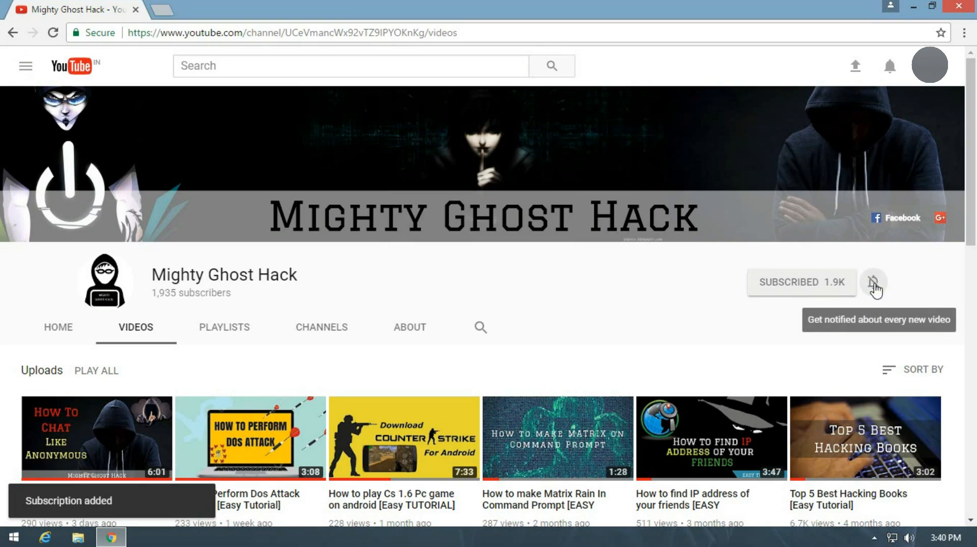
left_click(873, 282)
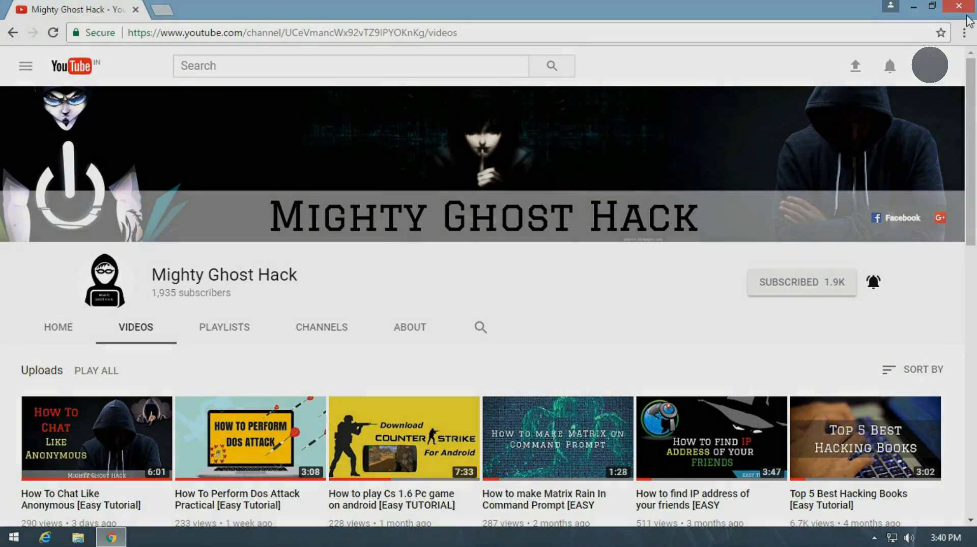
- Close the Chrome window so the Kali Linux desktop is showing
left_click(958, 7)
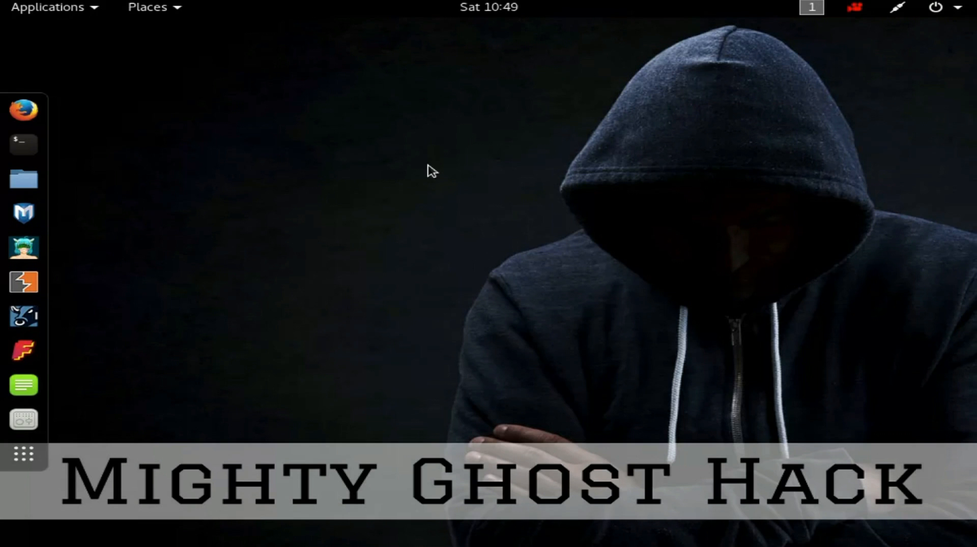
mouse_move(23, 144)
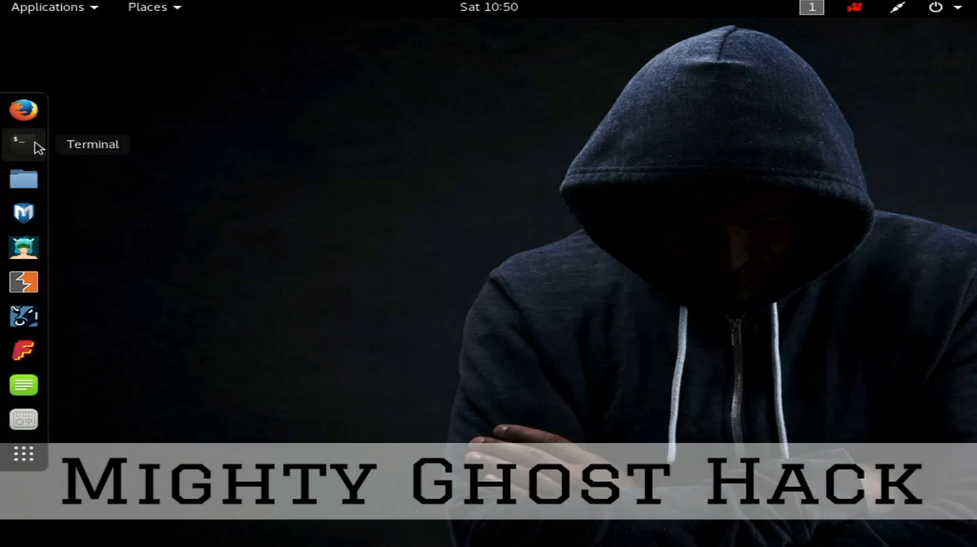
mouse_move(266, 205)
type("cd")
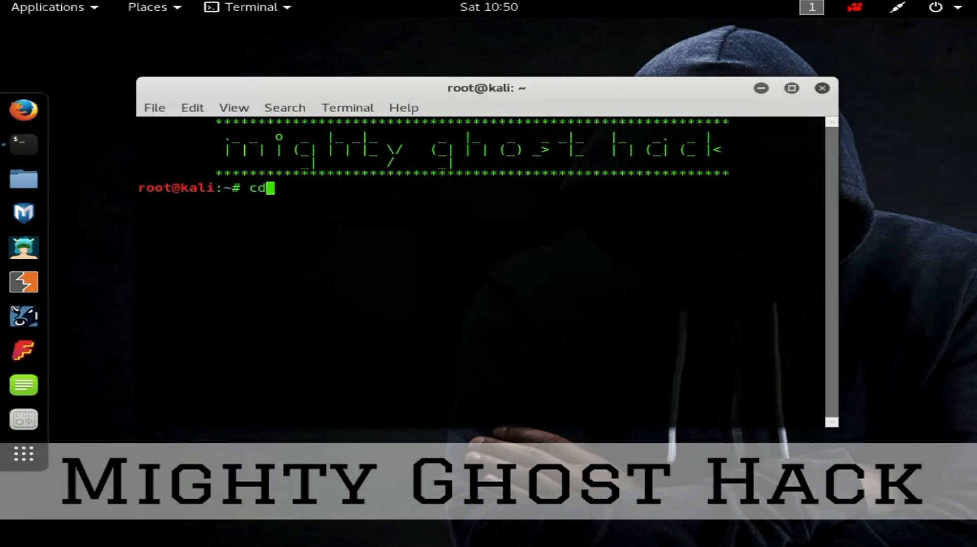
- Change into the Desktop folder and launch 'leafpad update.sh' to create an empty script
type("Desktop")
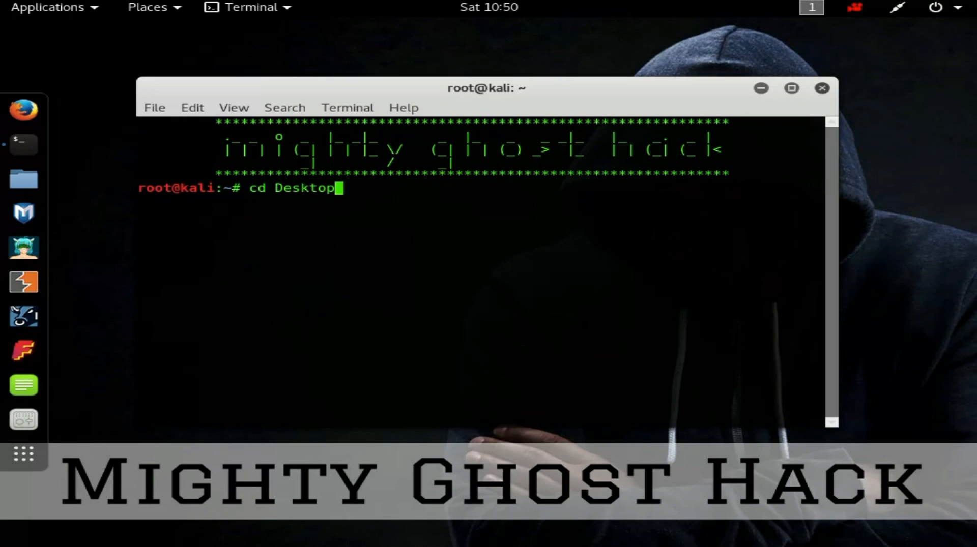
type("leafpad")
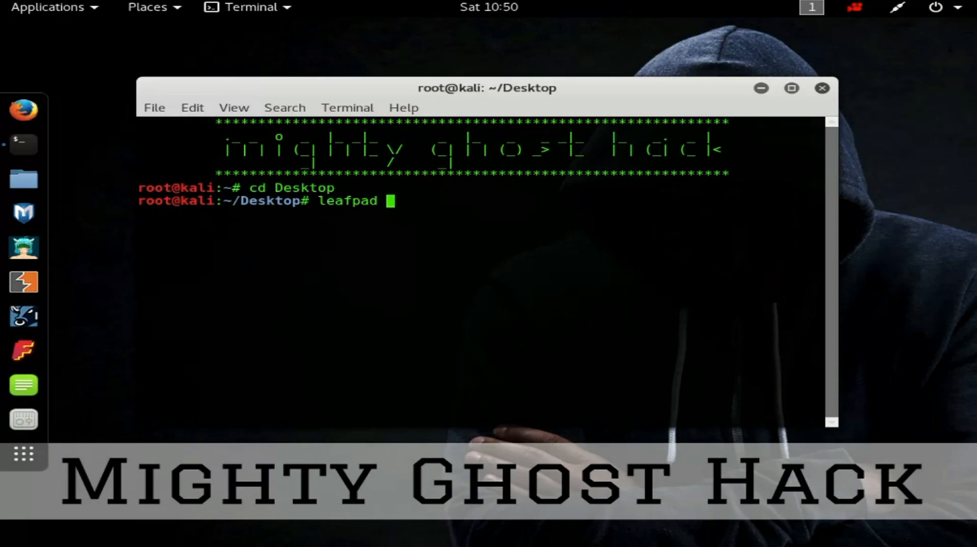
type("update")
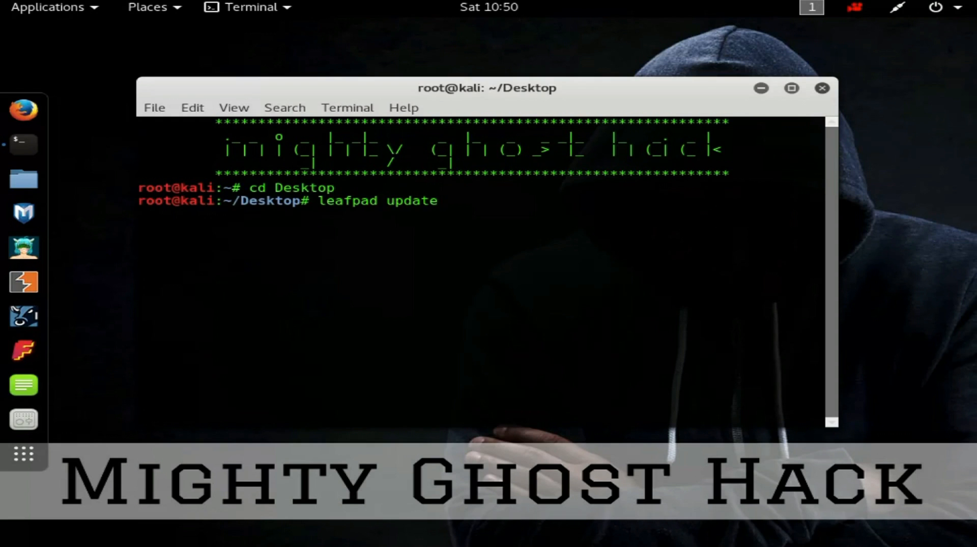
type(".sh")
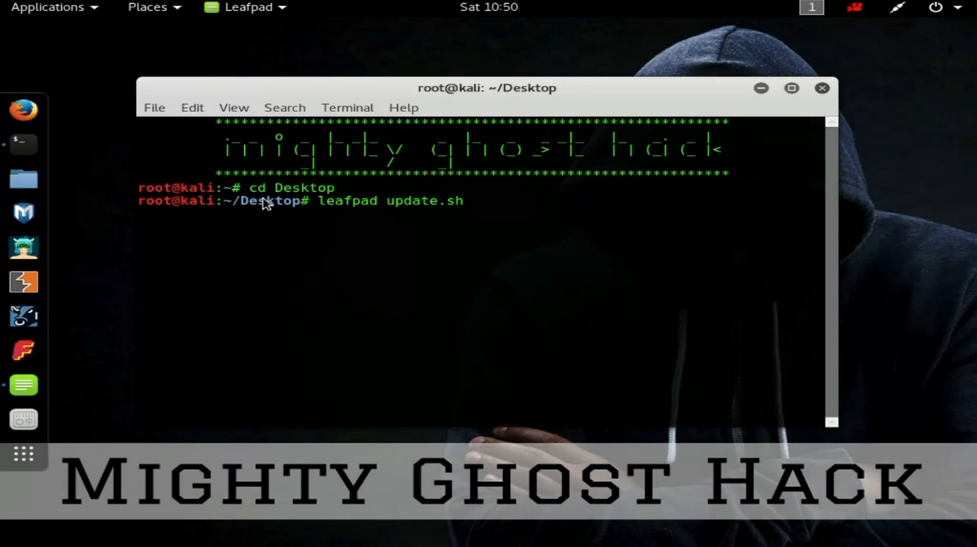
key("Return")
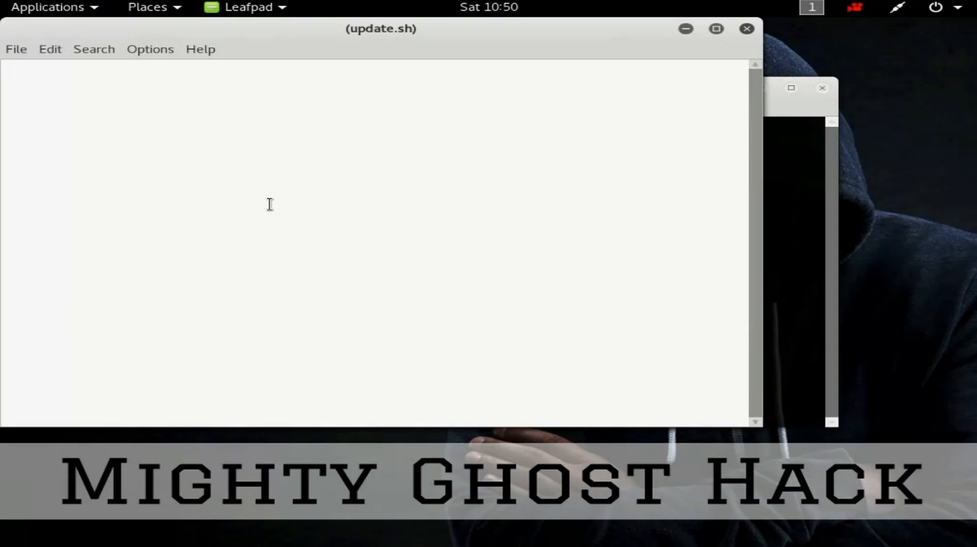
- Write apt-get update, apt-get dist-upgrade and reboot lines into update.sh
type("apt-get")
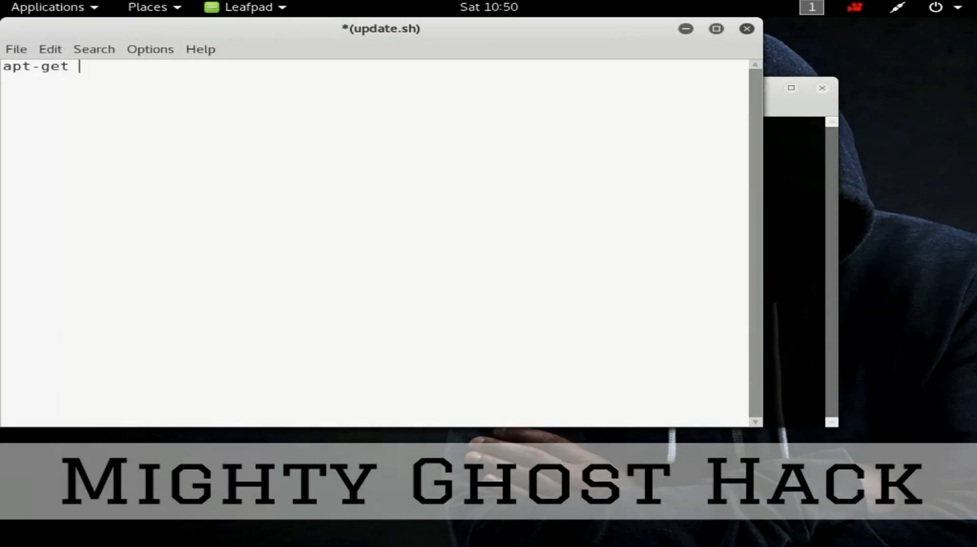
type("update")
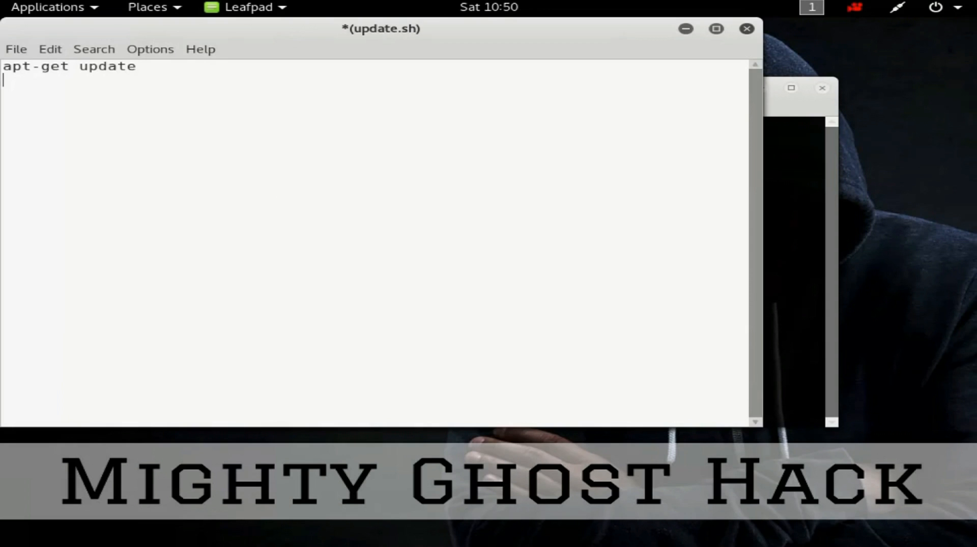
type("apt-g")
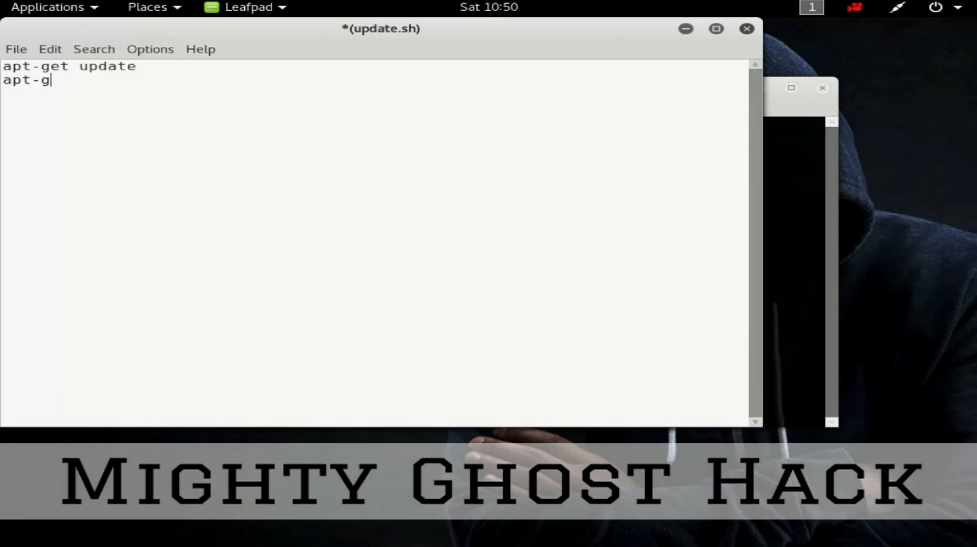
type("et dis")
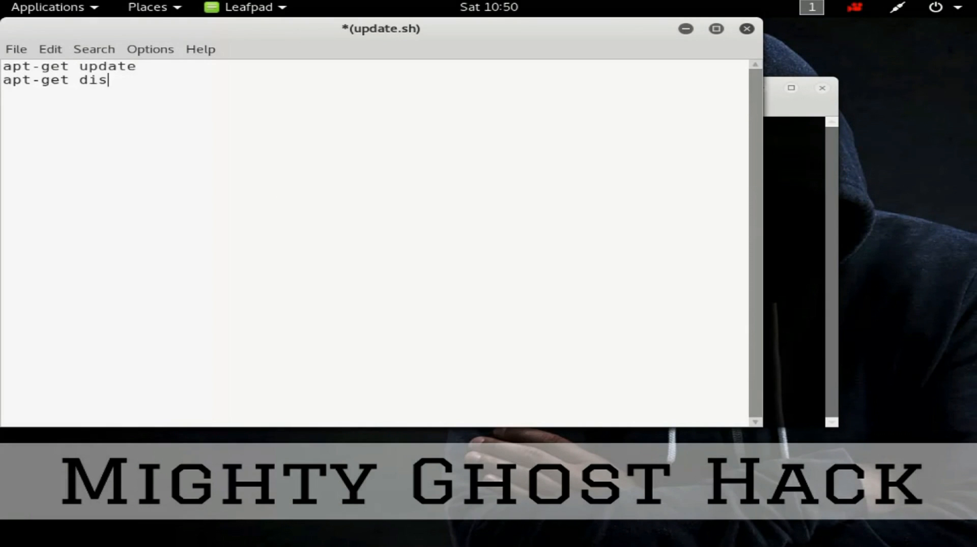
type("t-up")
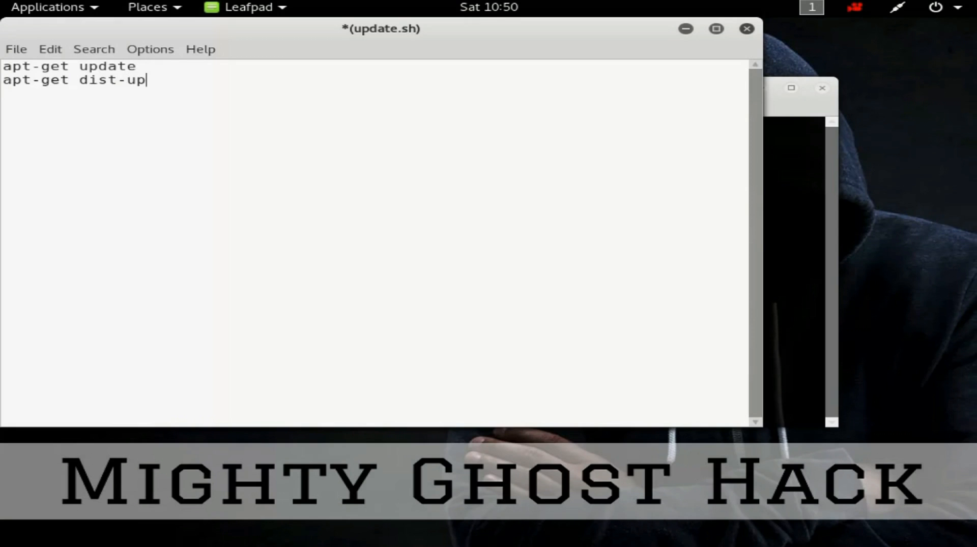
type("gra")
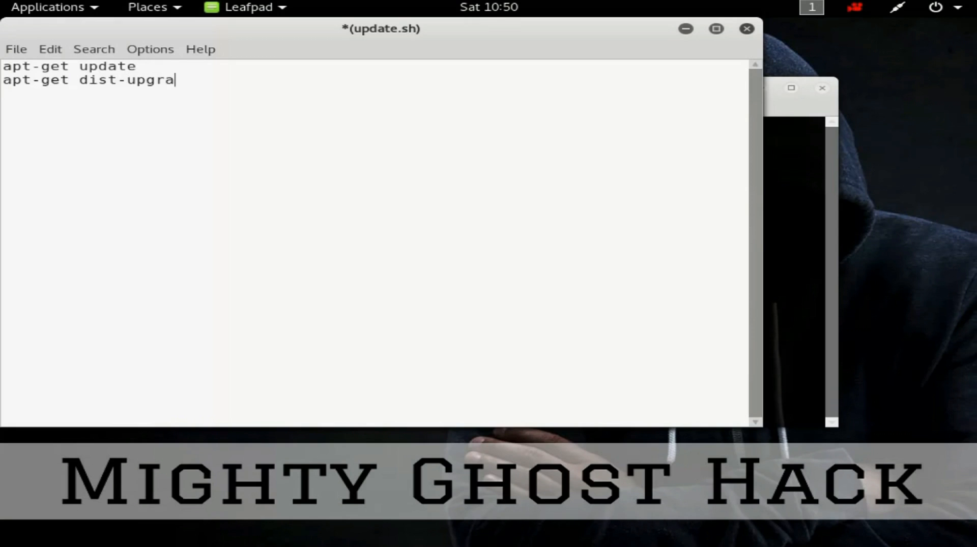
type("de")
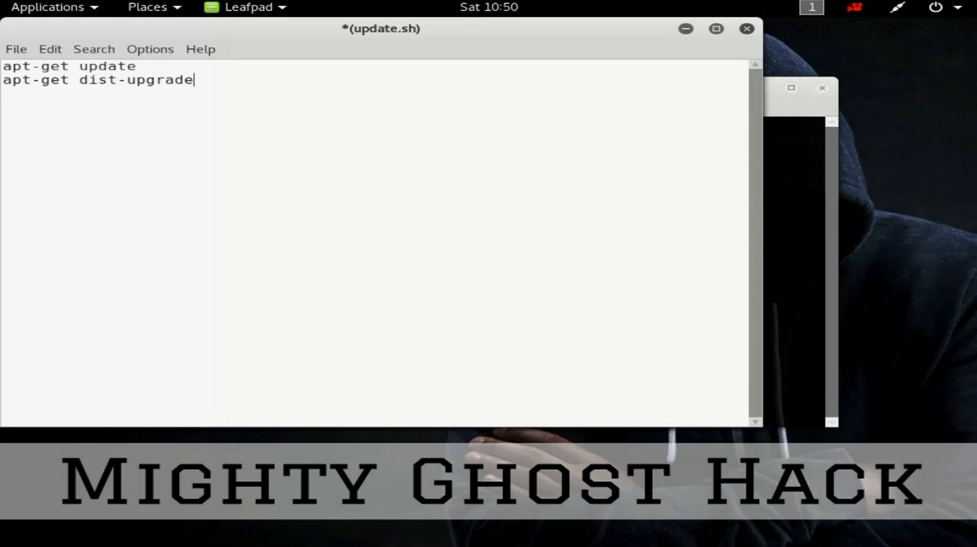
type("r")
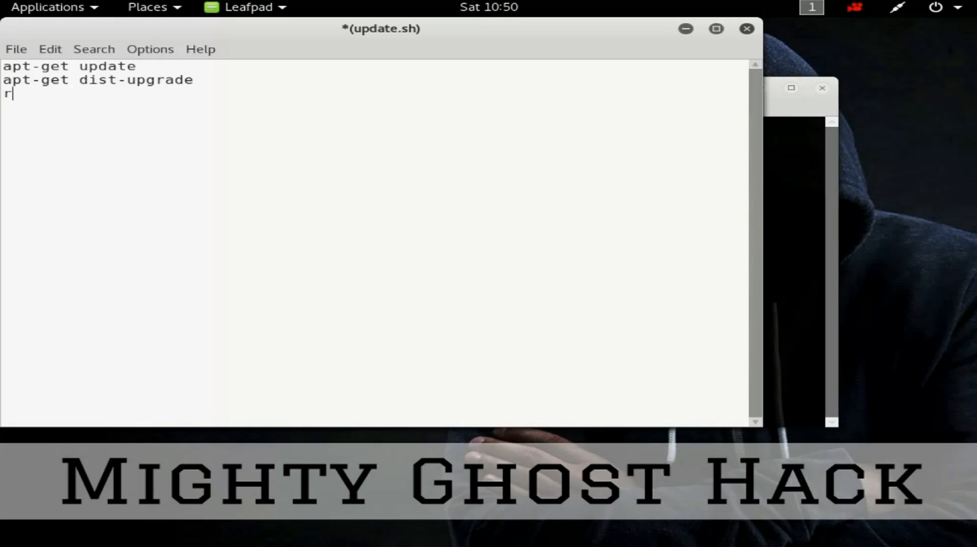
type("eboot")
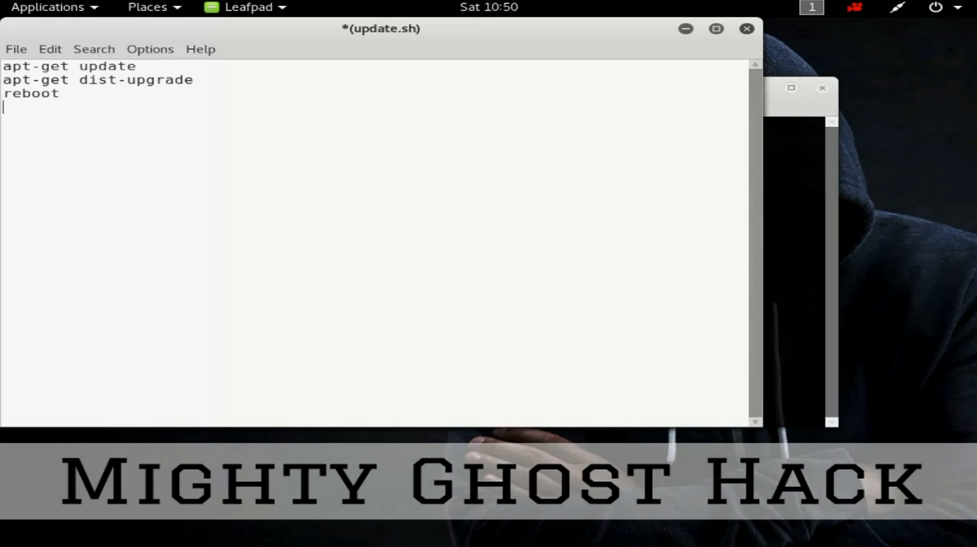
- Save update.sh to the Desktop through File > Save
left_click(16, 49)
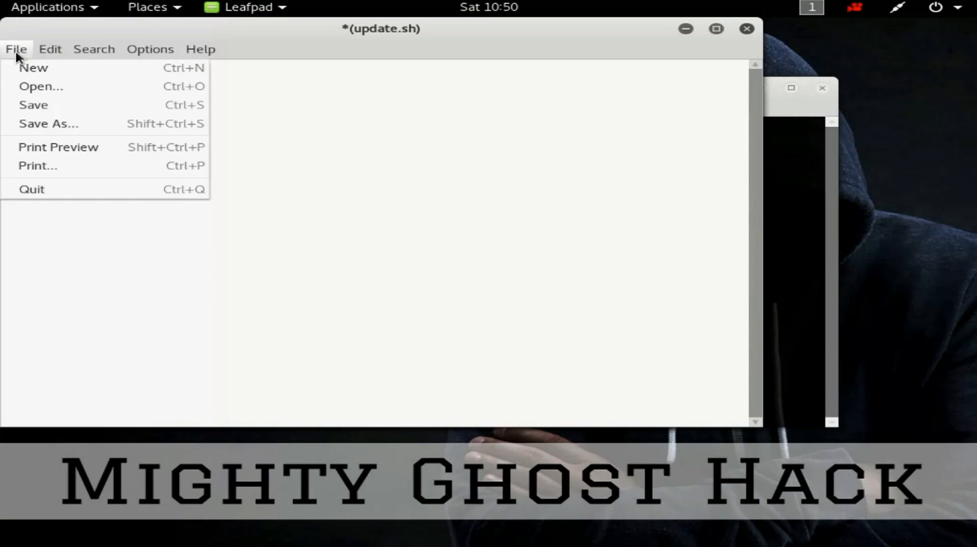
left_click(33, 104)
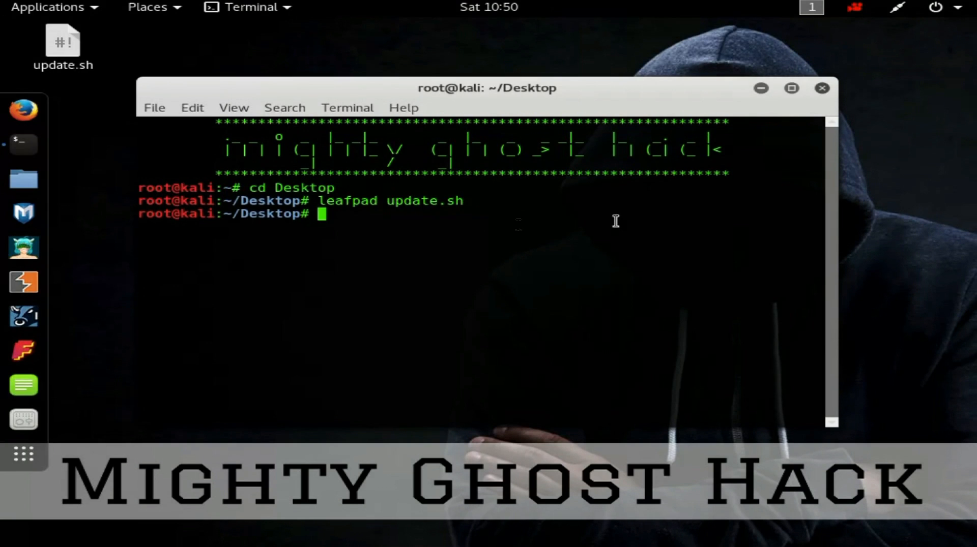
- List the Desktop files, run chmod +x update.sh, and reference ./update as the executable script
type("ls")
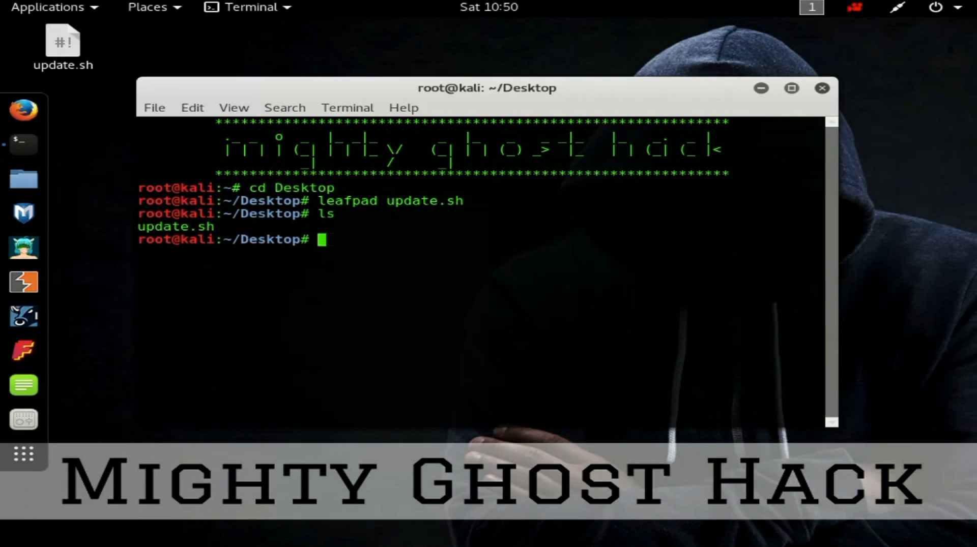
type("chmod +")
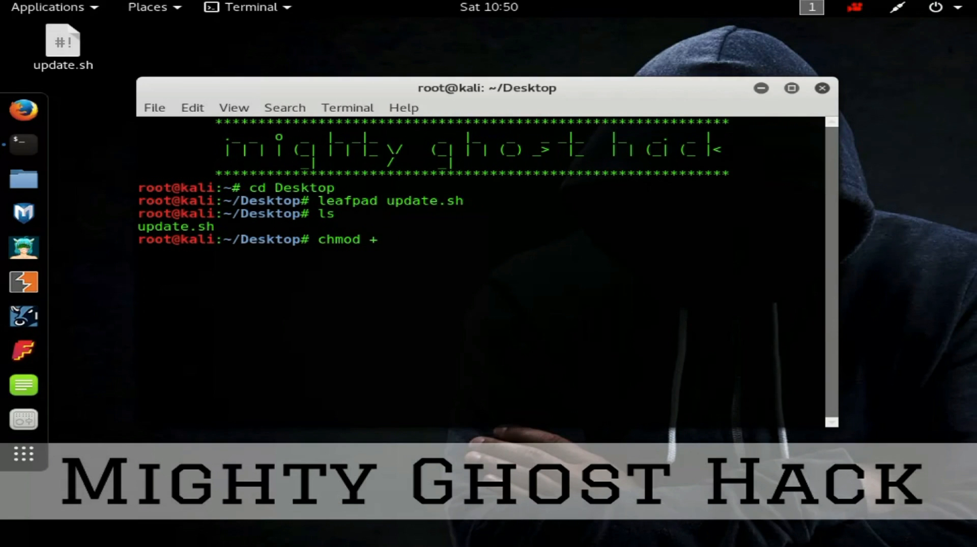
type("x update.sh")
type("ls")
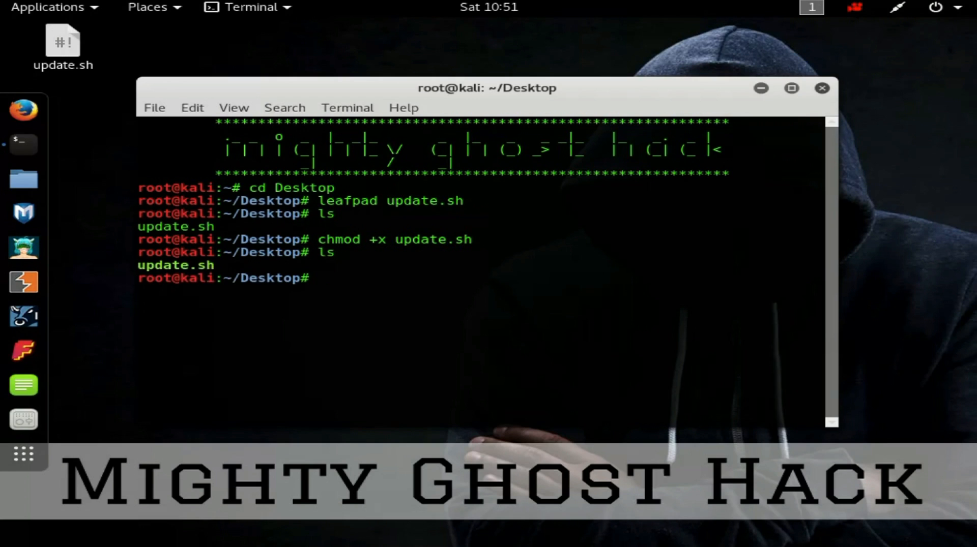
type("./")
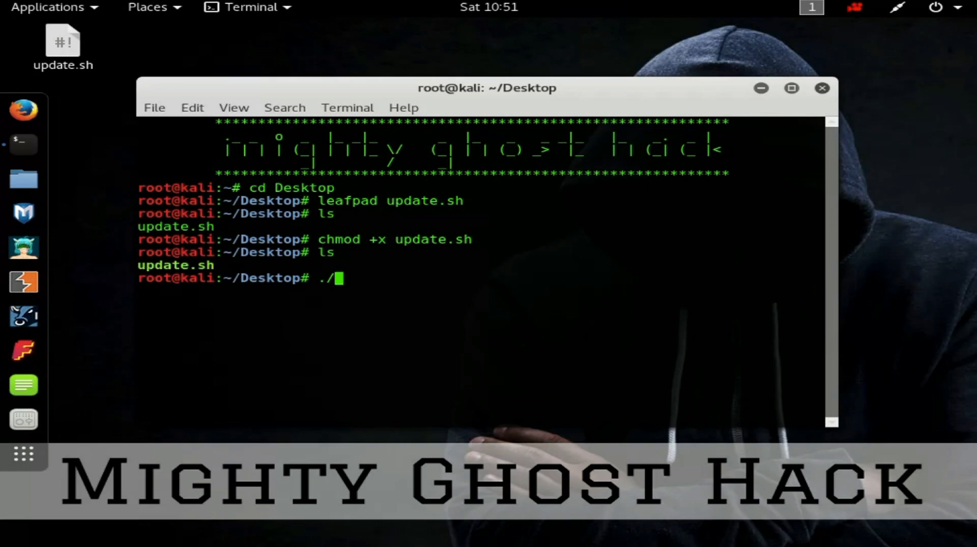
type("update")
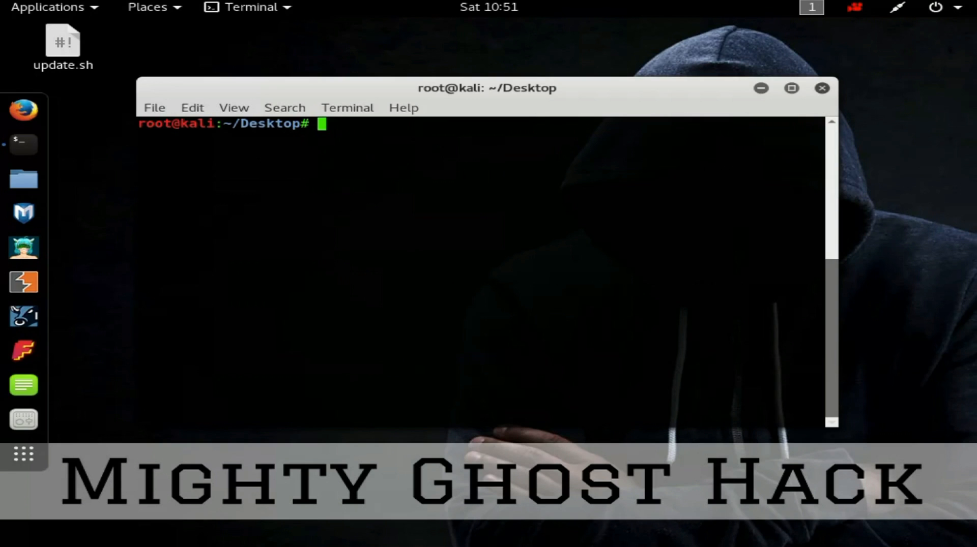
- Run 'apt-get update && apt-get dist-upgrade' so Kali package lists start downloading
type("apt-get u")
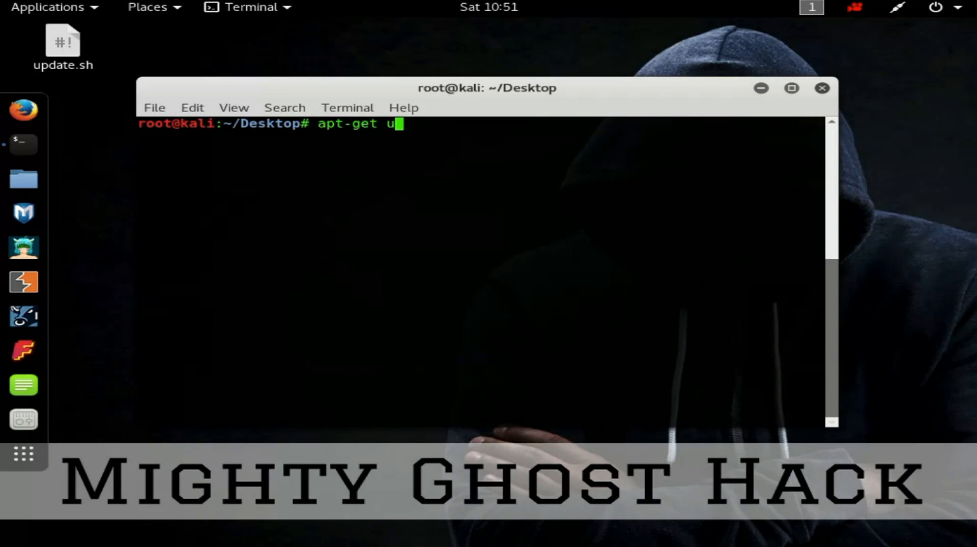
type("pdate")
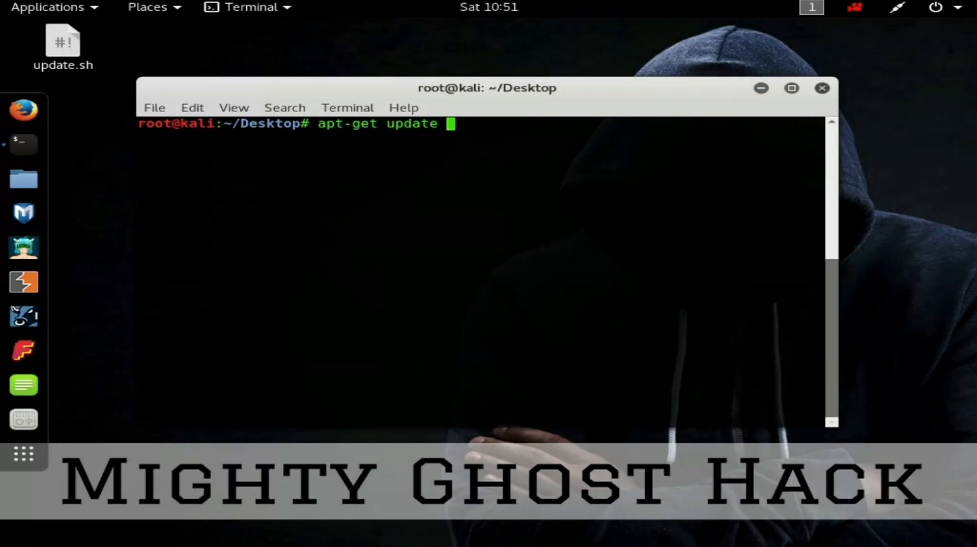
type("&&")
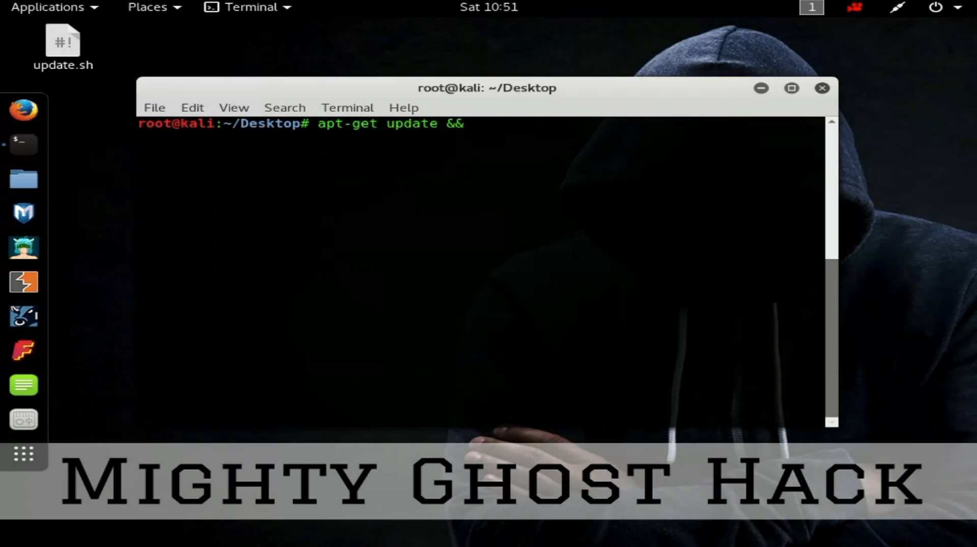
type("apt-g")
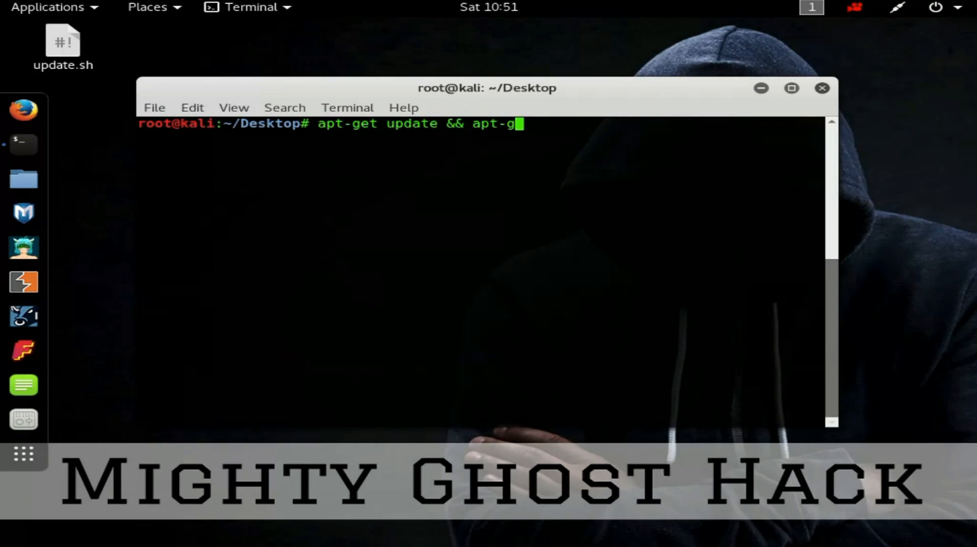
type("et")
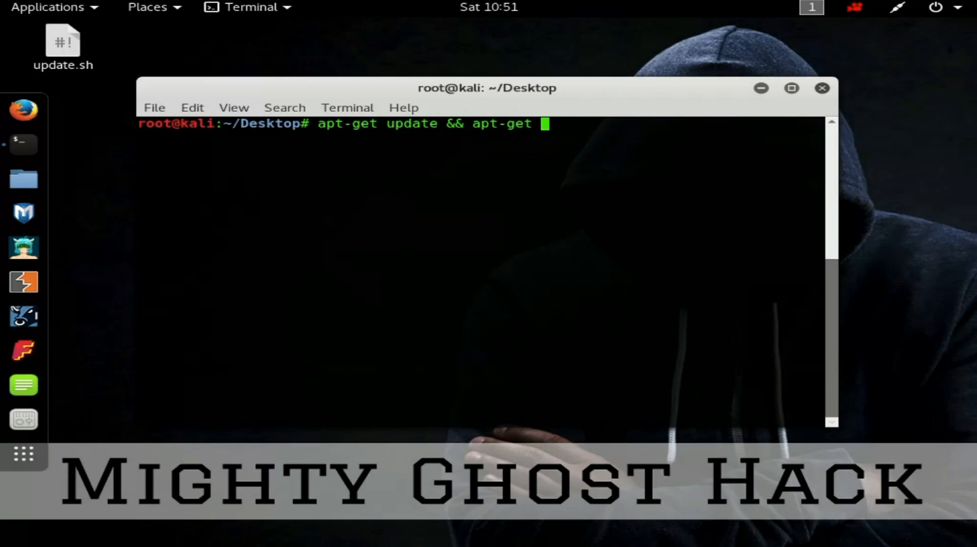
type("dist-upgrade")
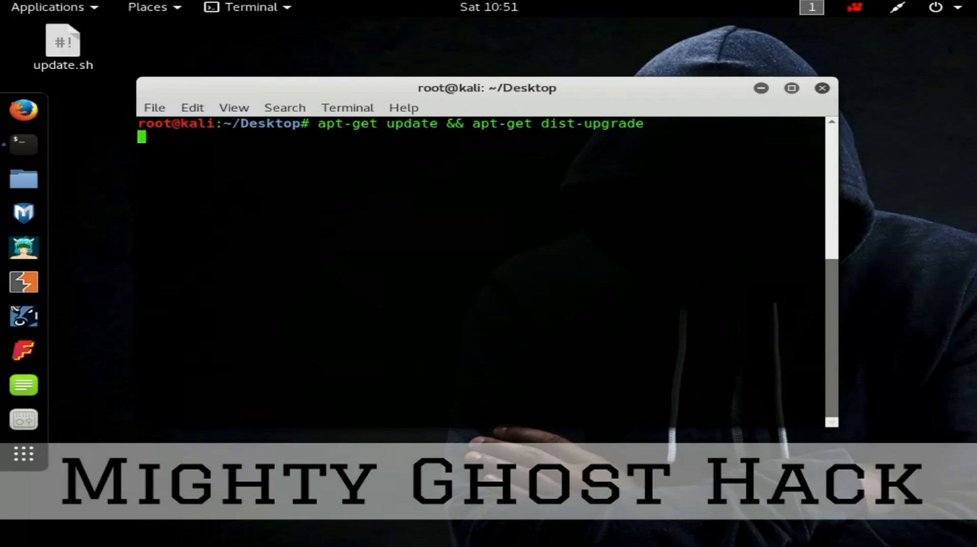
key("Return")
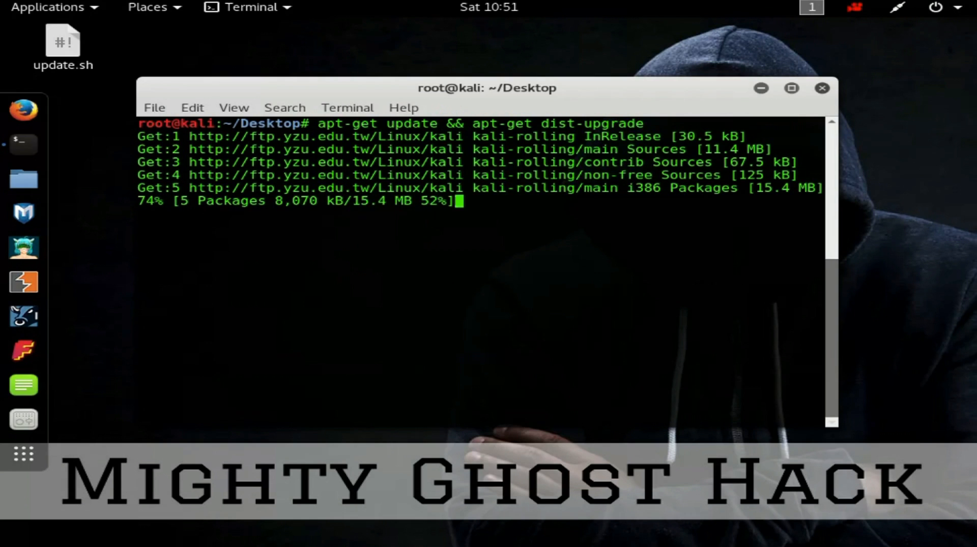